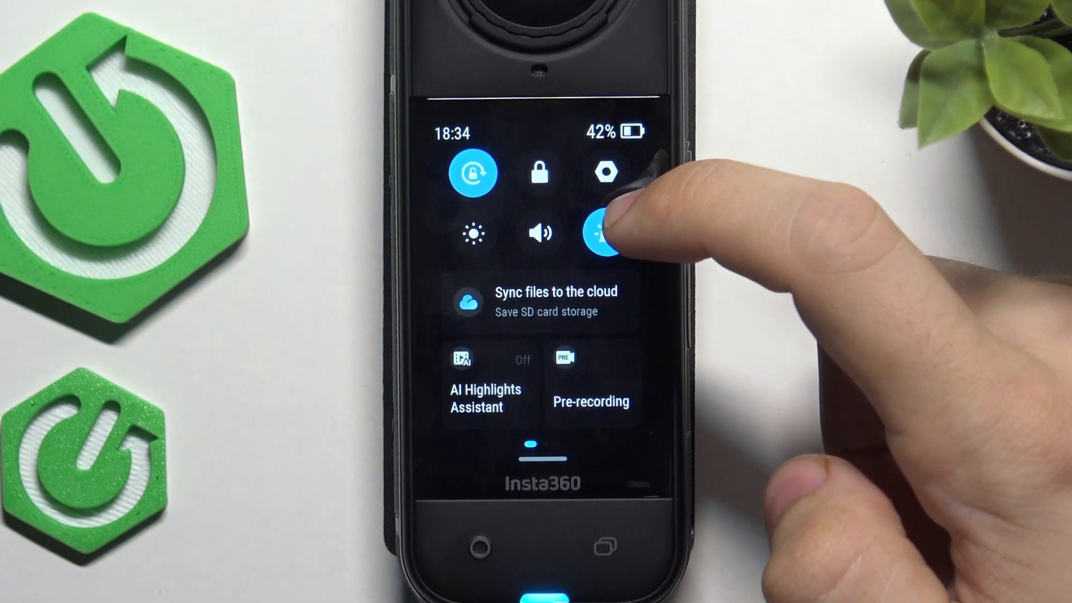
- Open the Settings menu with the gear icon on the quick controls panel
left_click(604, 172)
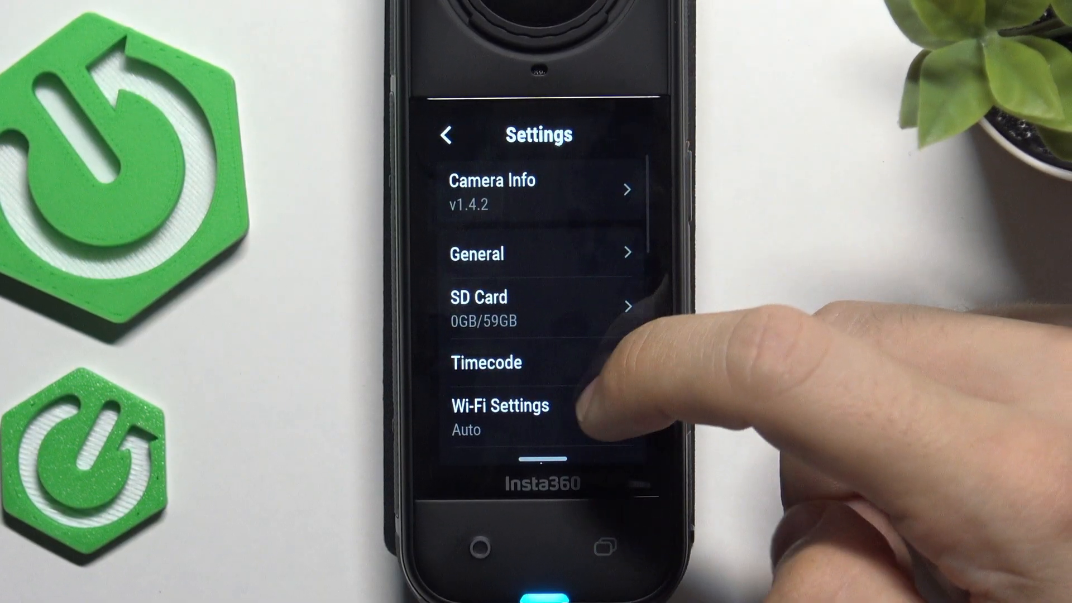
- In Wi-Fi Settings, switch Wi-Fi Mode to Always On, then back to Auto
left_click(499, 405)
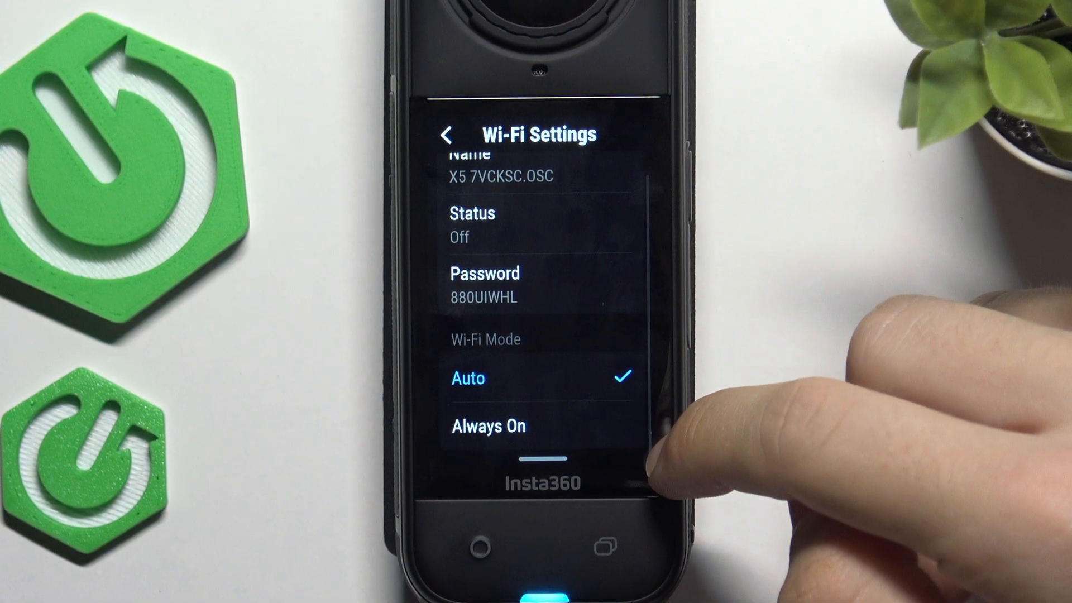
left_click(490, 426)
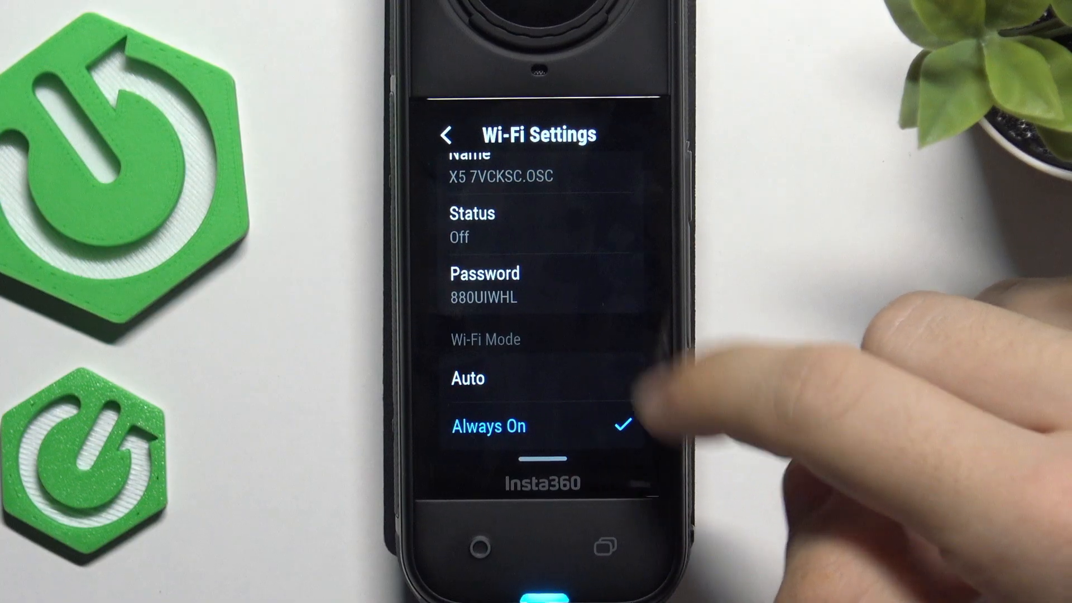
left_click(468, 378)
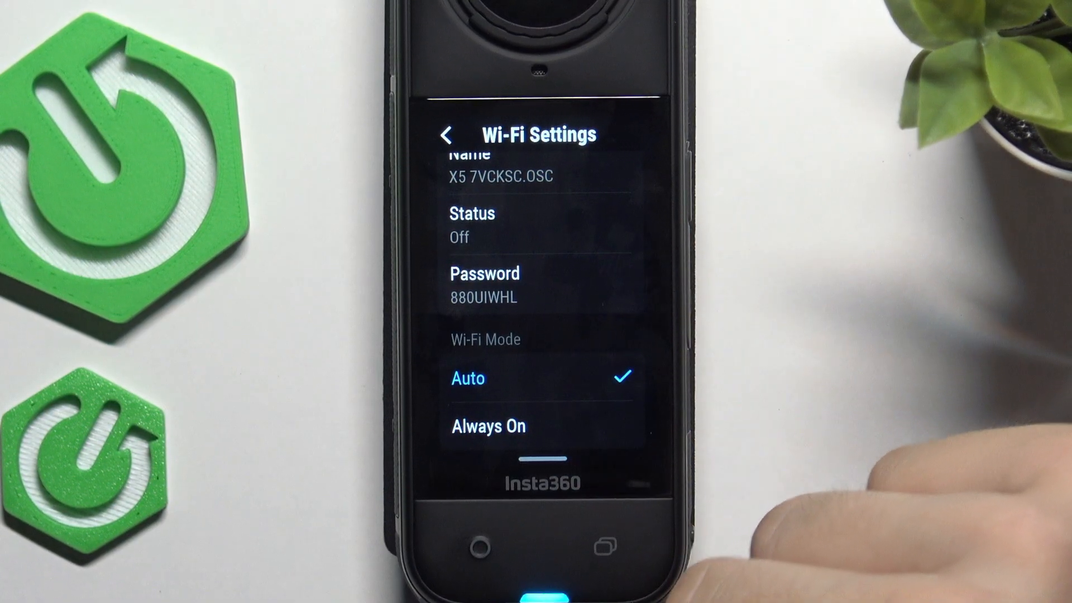